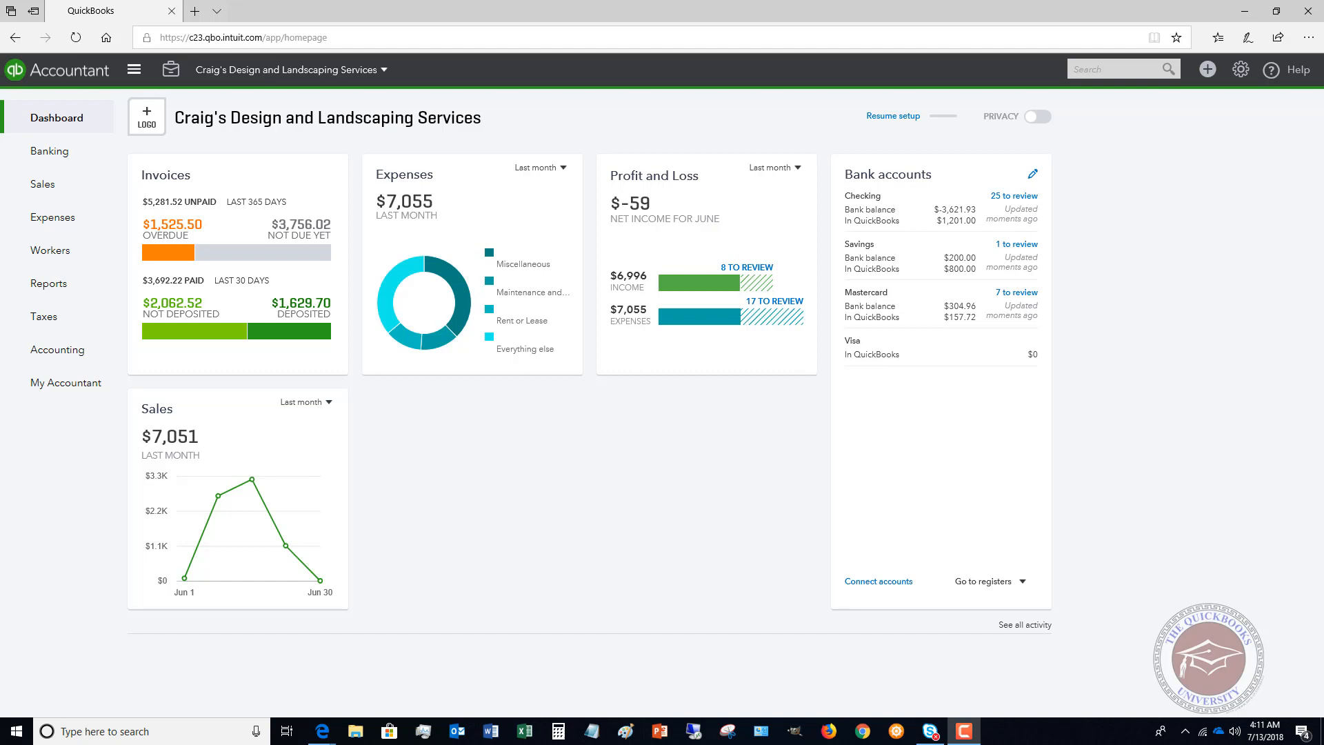
pyautogui.moveTo(897, 221)
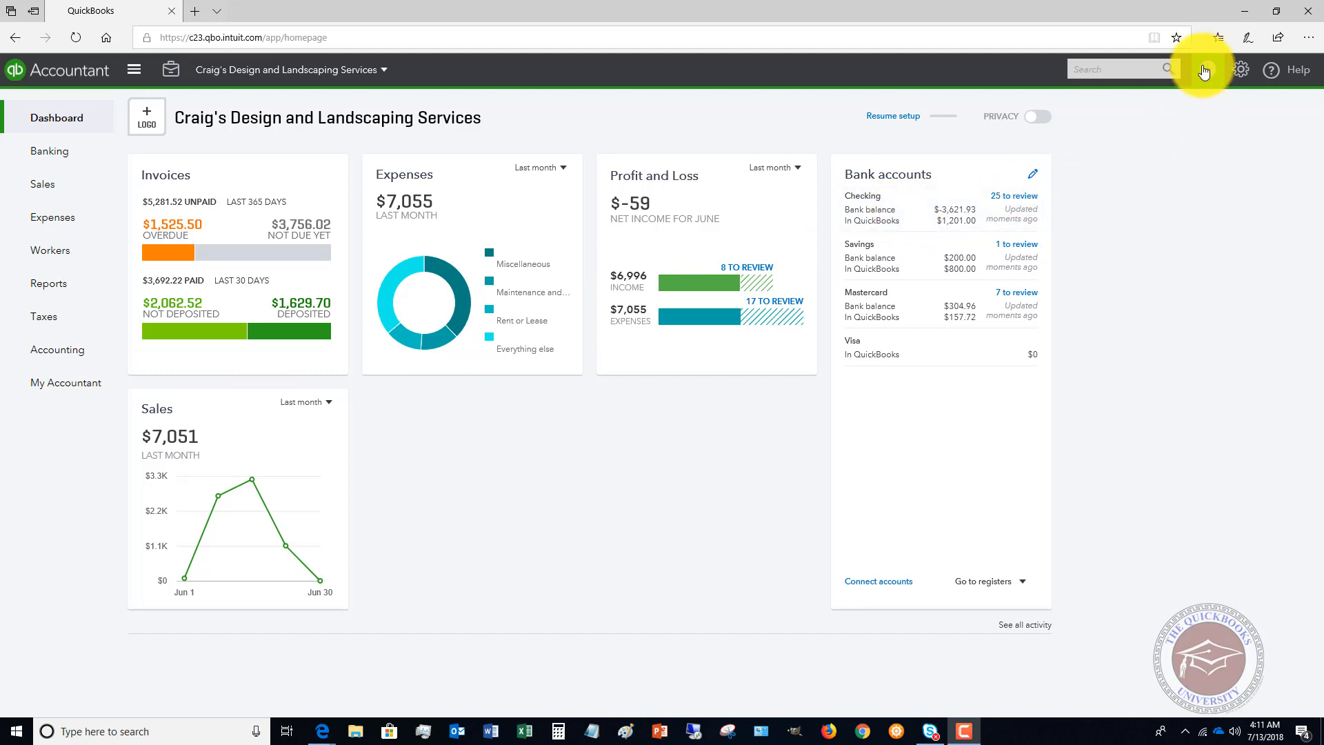
# Start a new Vendor Credit from the + Create menu.
pyautogui.click(1206, 69)
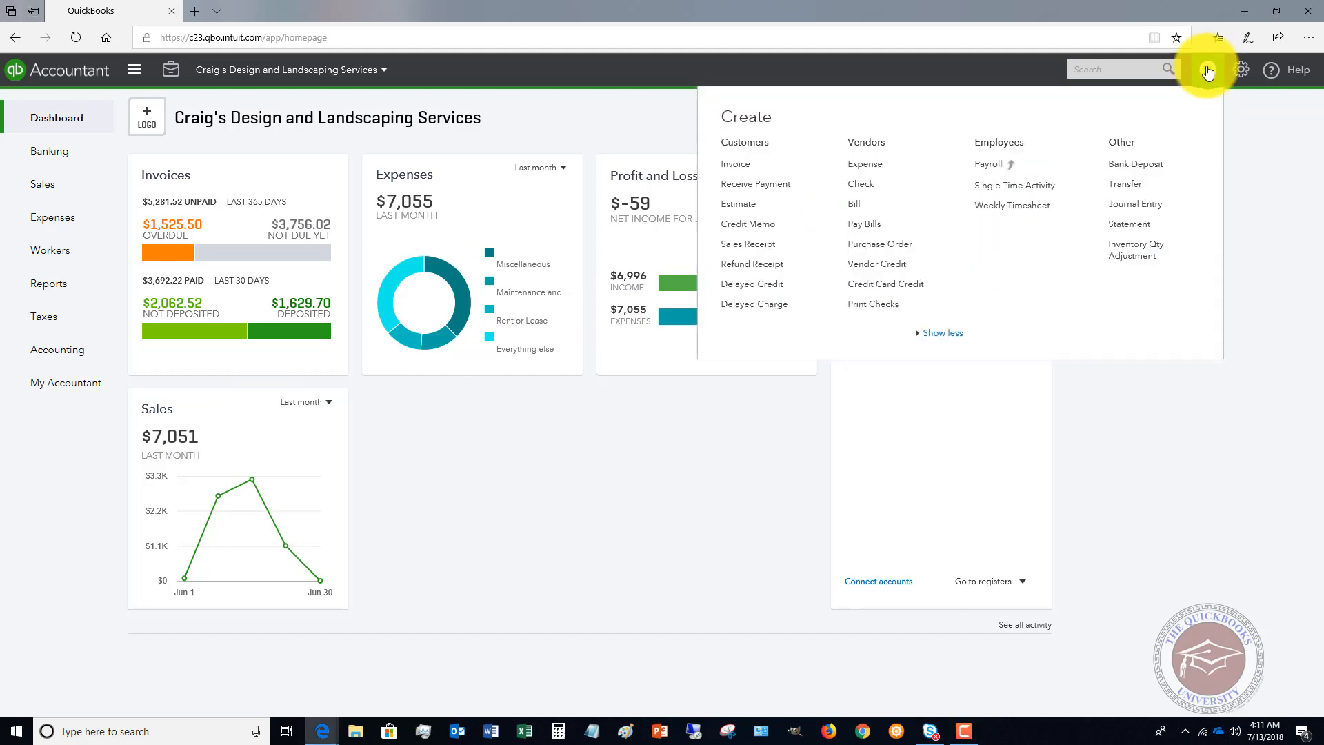
pyautogui.moveTo(877, 263)
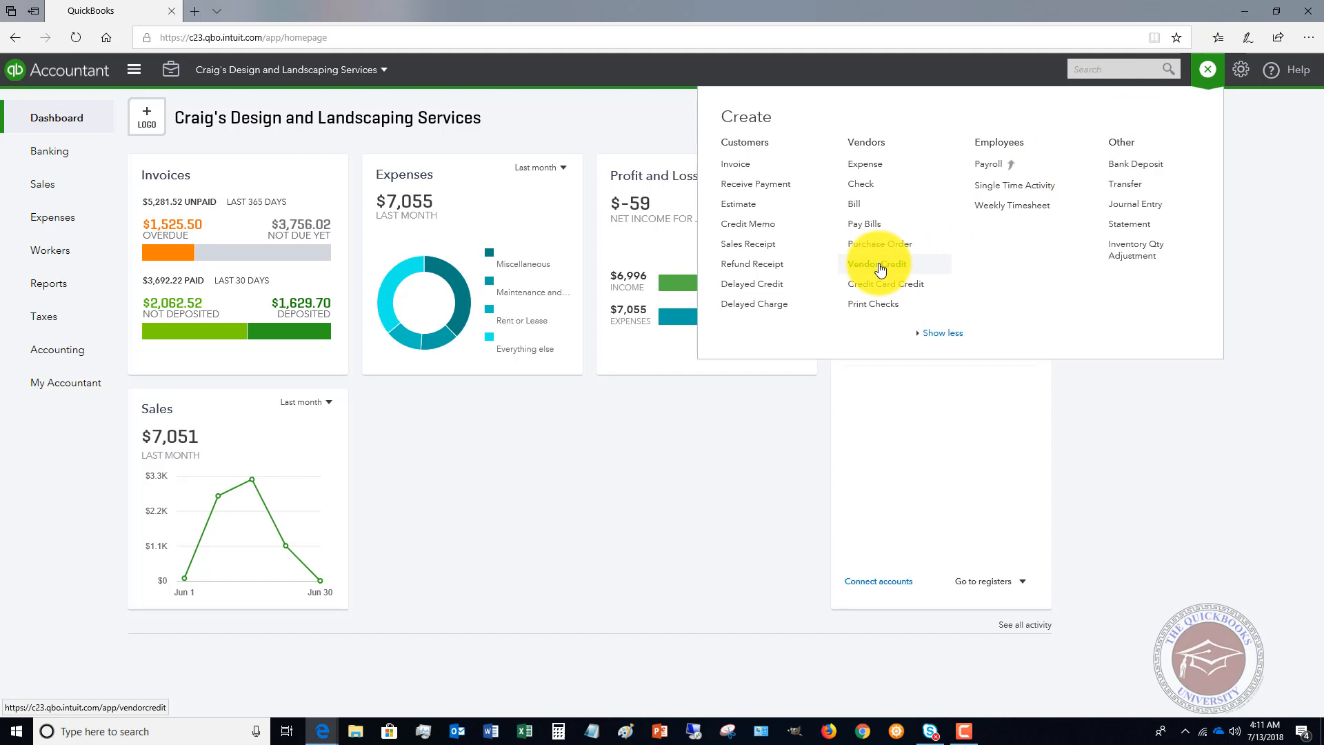
pyautogui.click(879, 264)
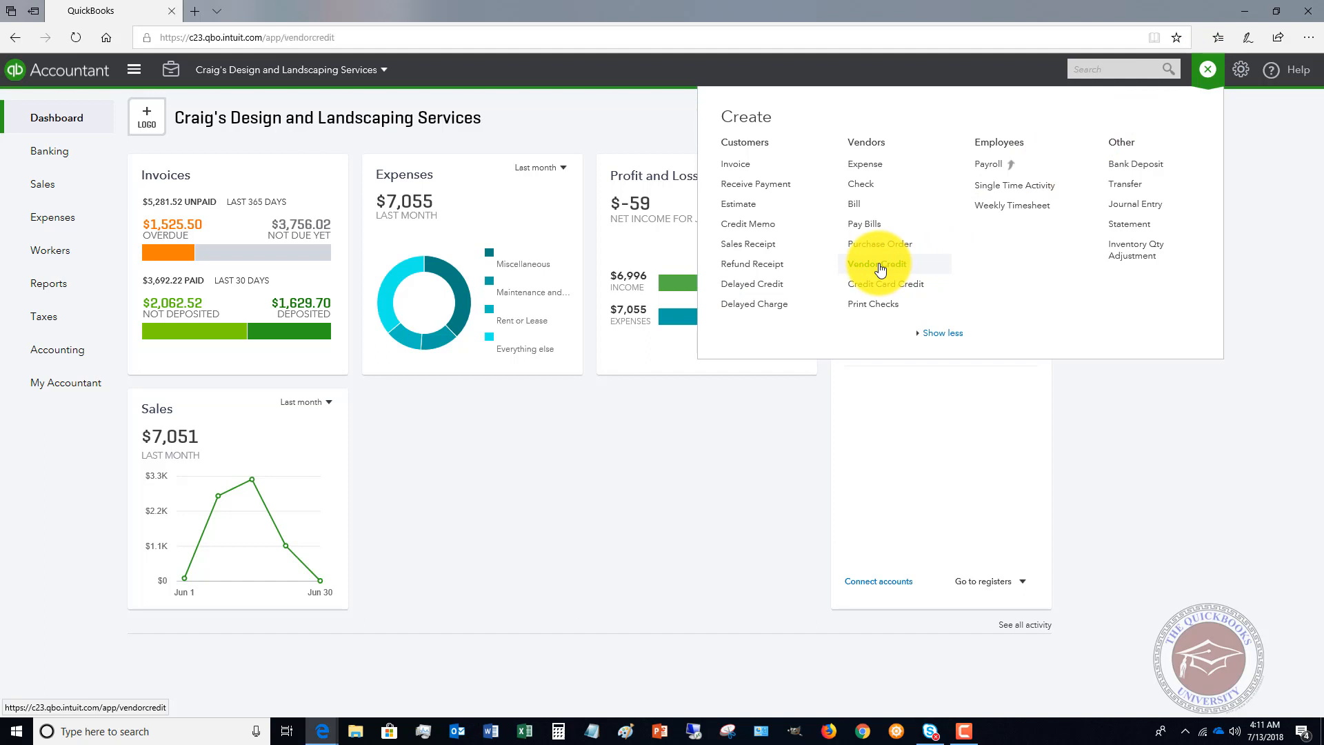
# Choose Diego's Road Warrior Bodyshop as the vendor for the credit.
pyautogui.click(878, 264)
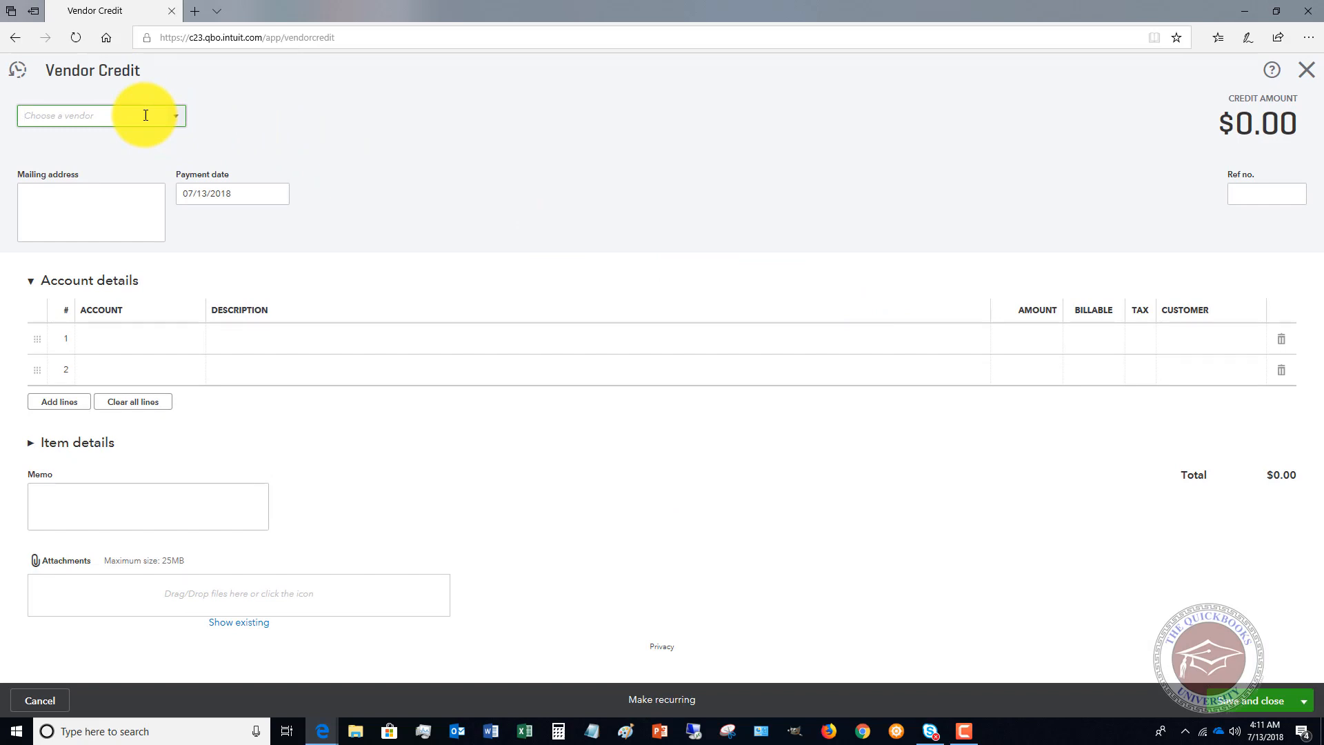
pyautogui.write("Diego's Road Warrior Bodyshop")
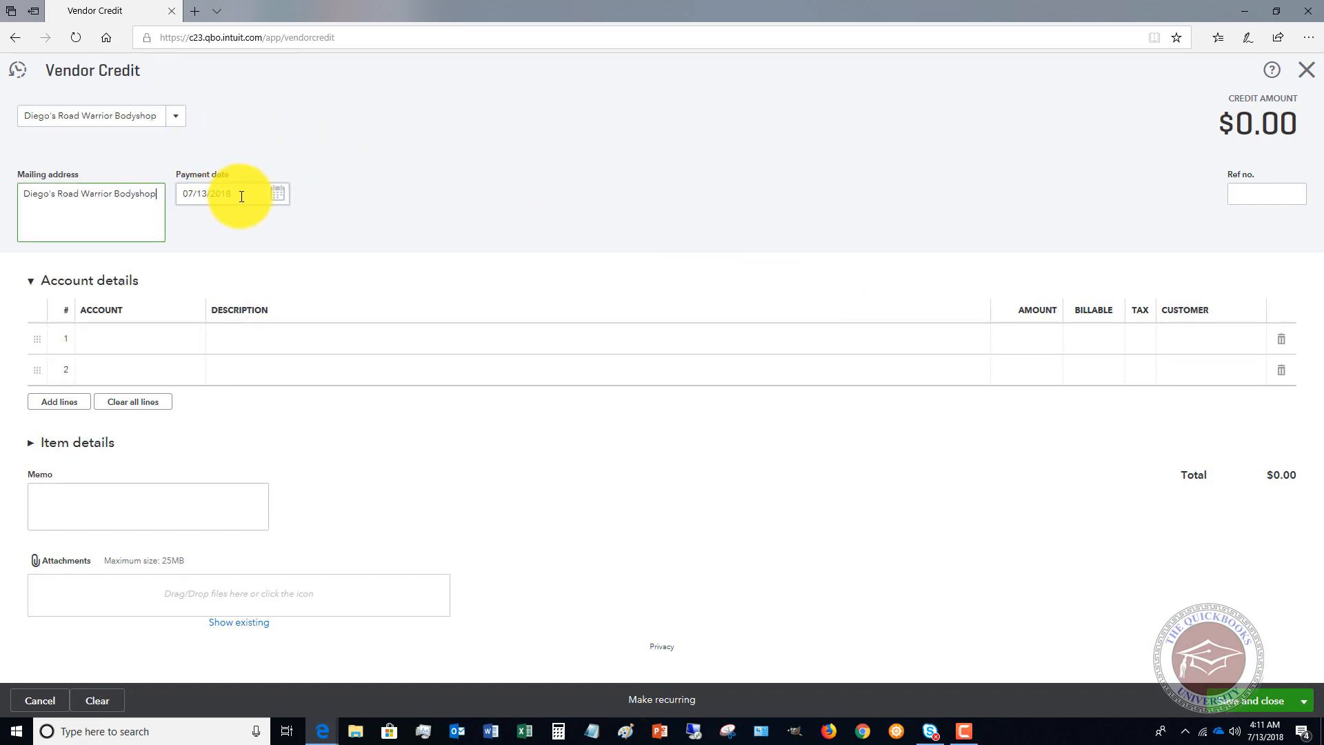
# Add a $125 line on Job Materials:Decks and Patios assigned to customer Diego Rodriguez.
pyautogui.click(140, 339)
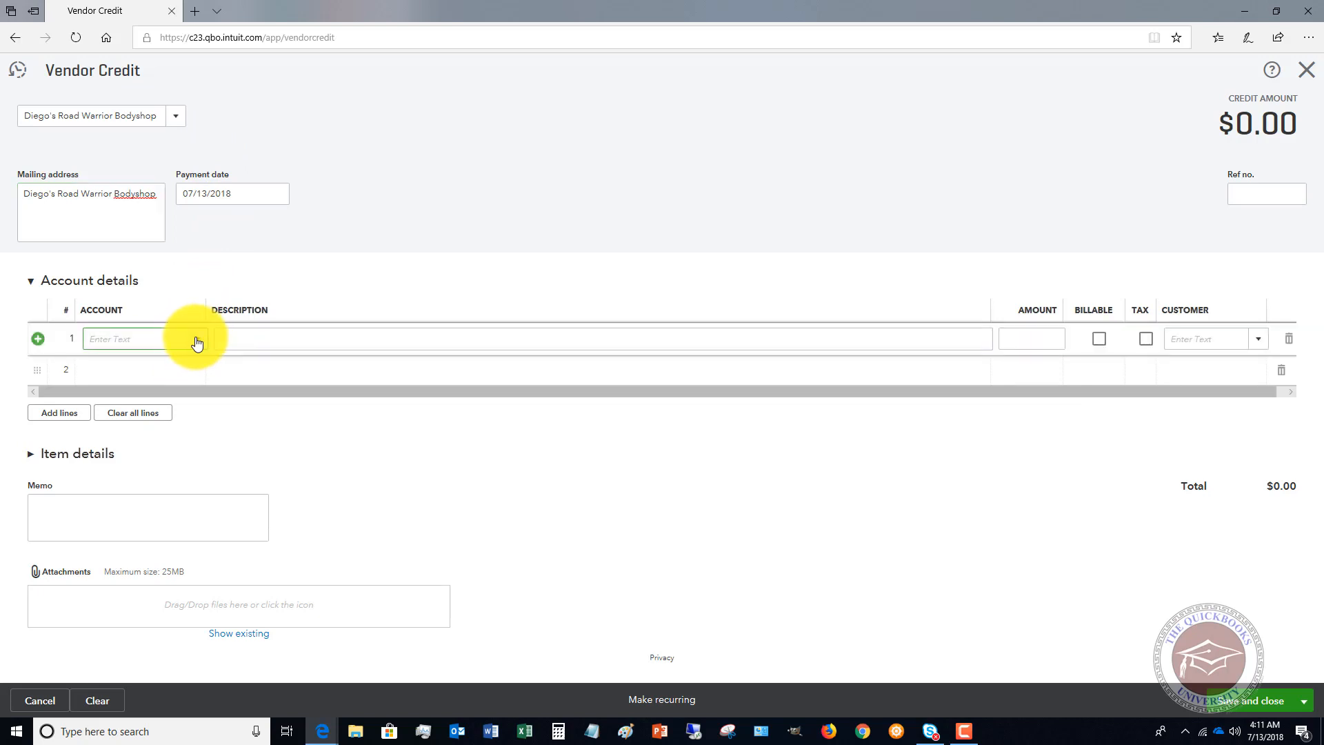
pyautogui.click(197, 340)
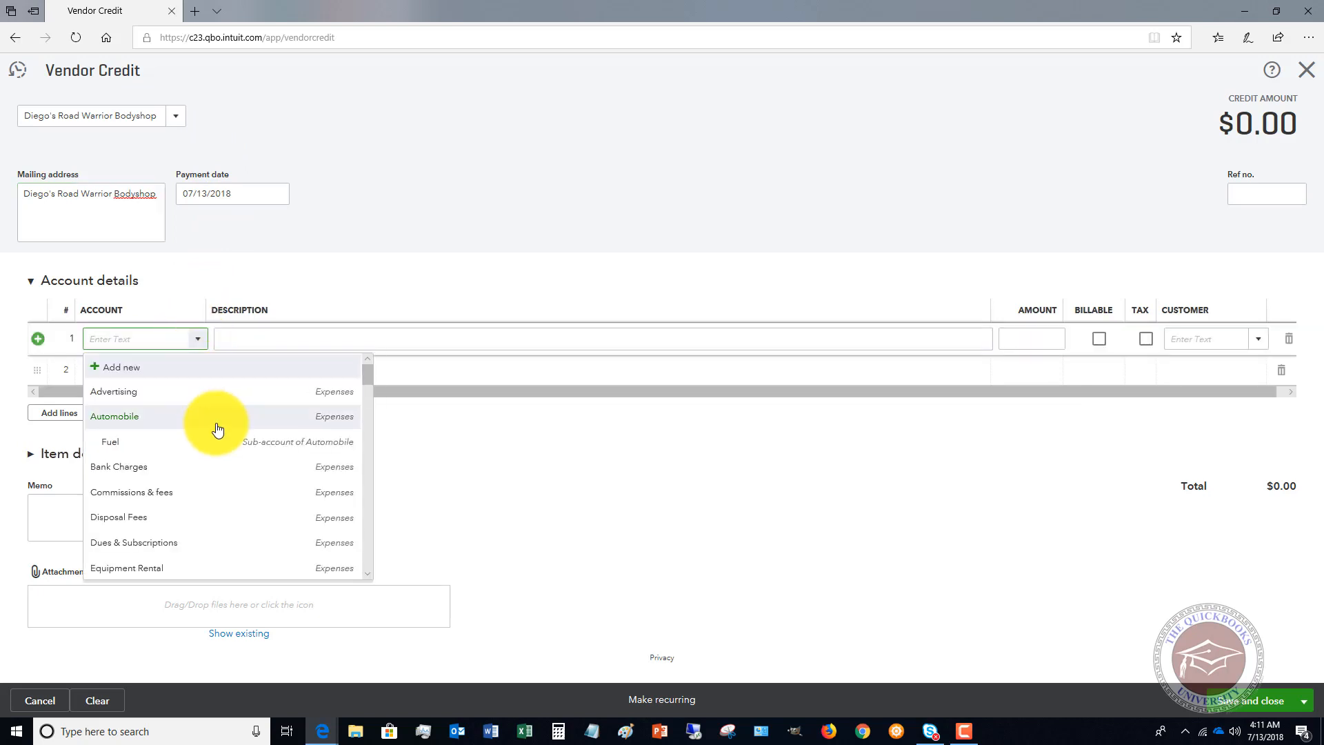
pyautogui.scroll(-3)
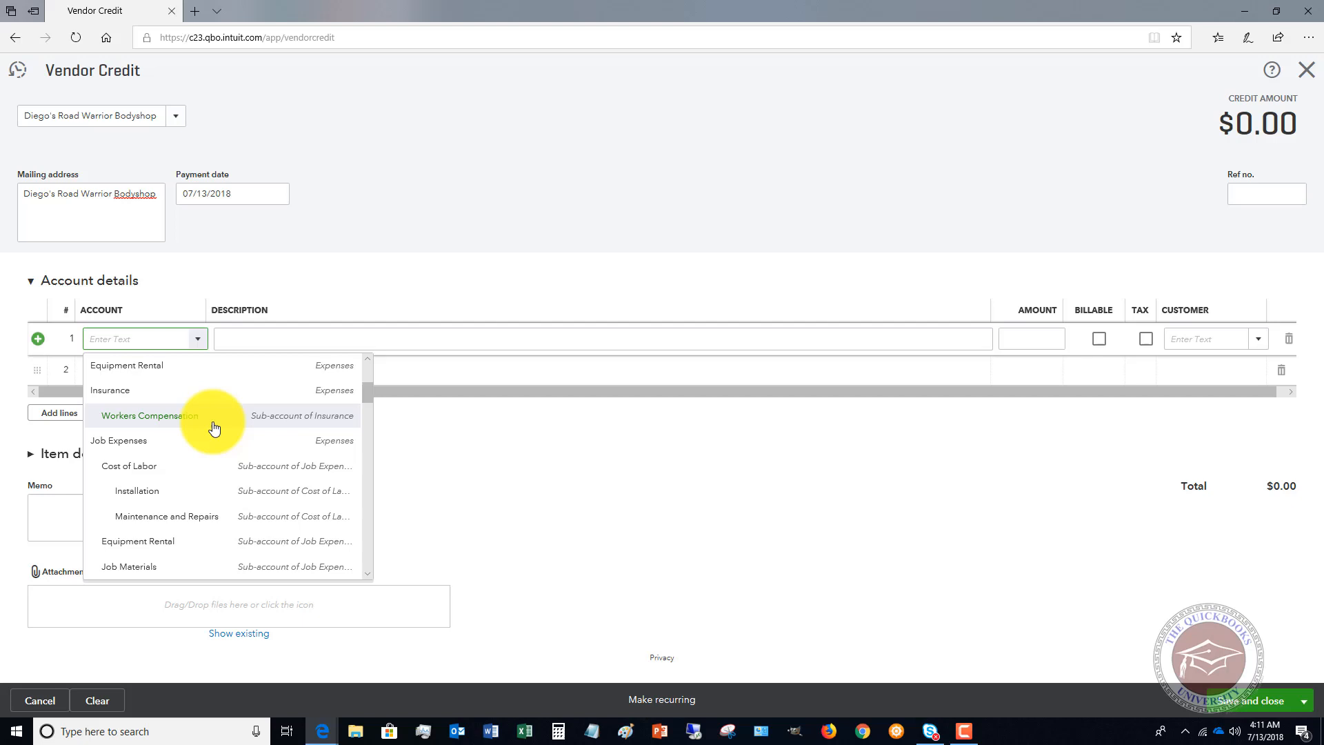
pyautogui.scroll(-3)
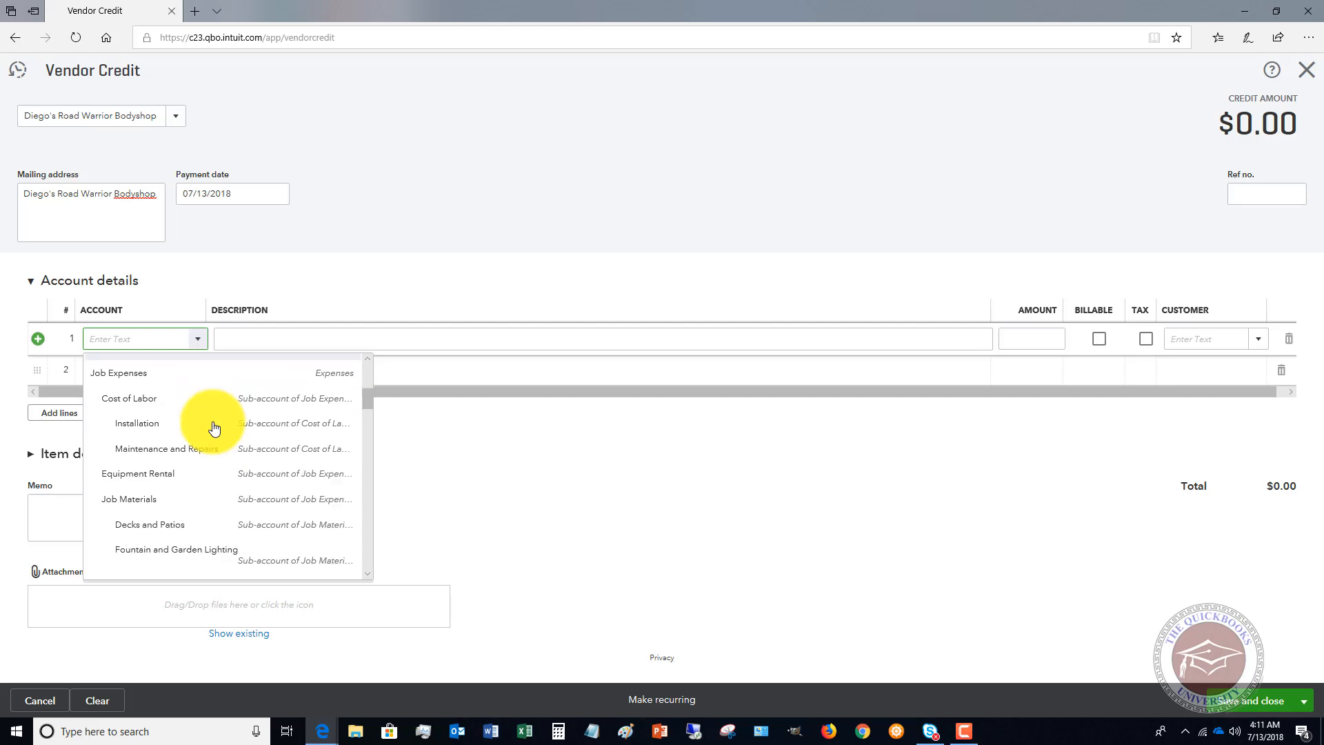
pyautogui.click(149, 524)
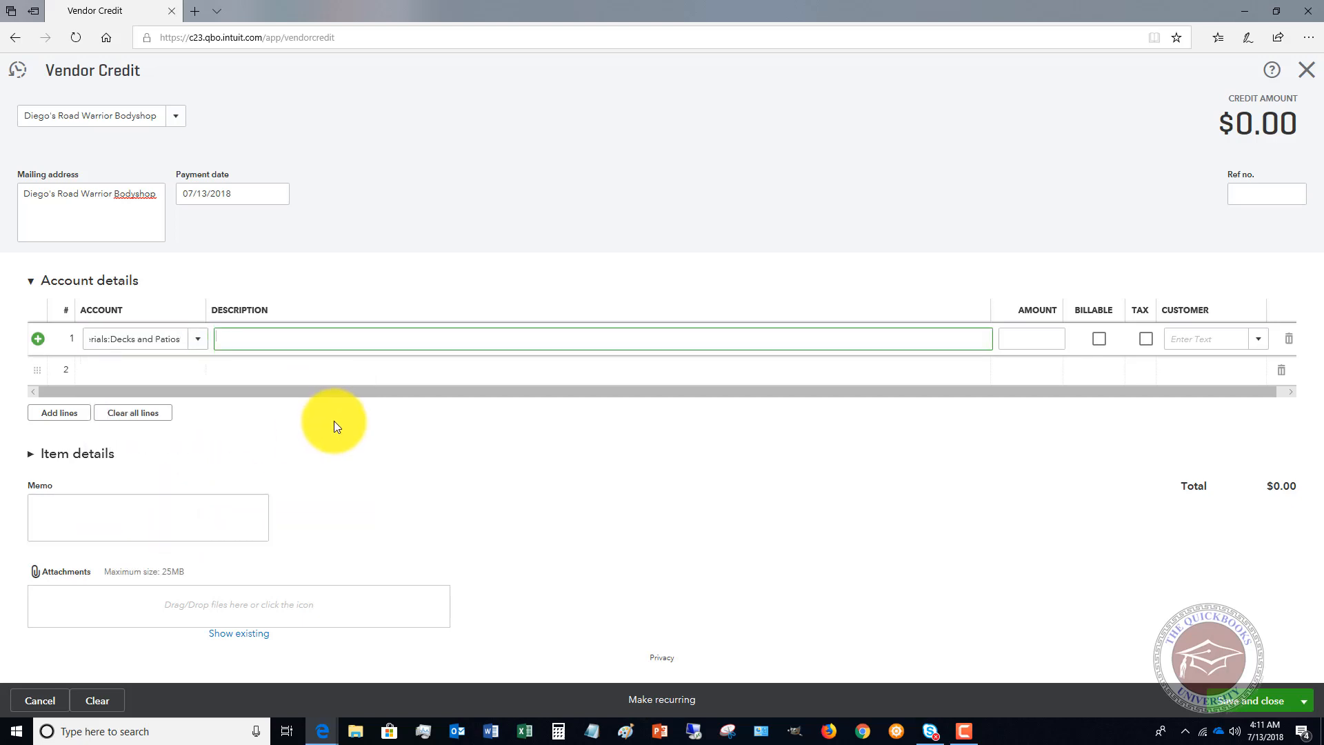
pyautogui.write('125.00')
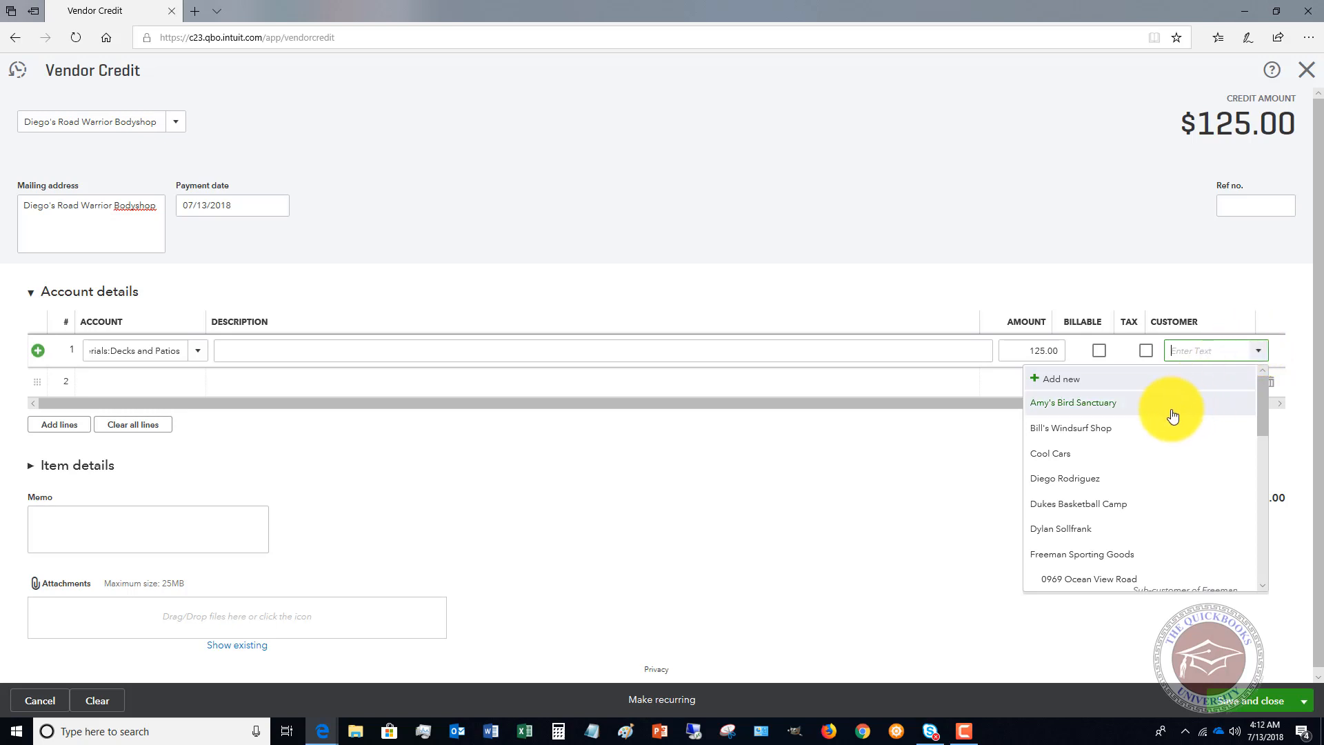
pyautogui.moveTo(1086, 487)
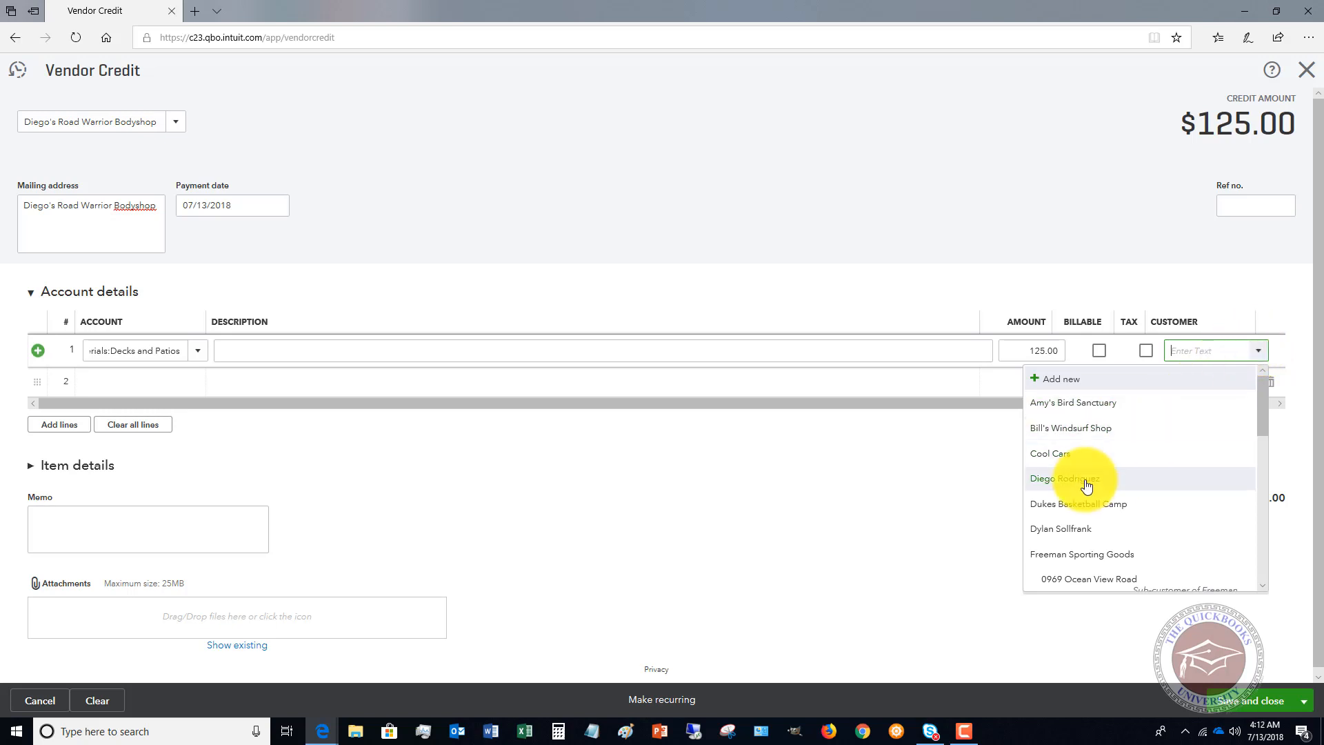
pyautogui.click(1066, 479)
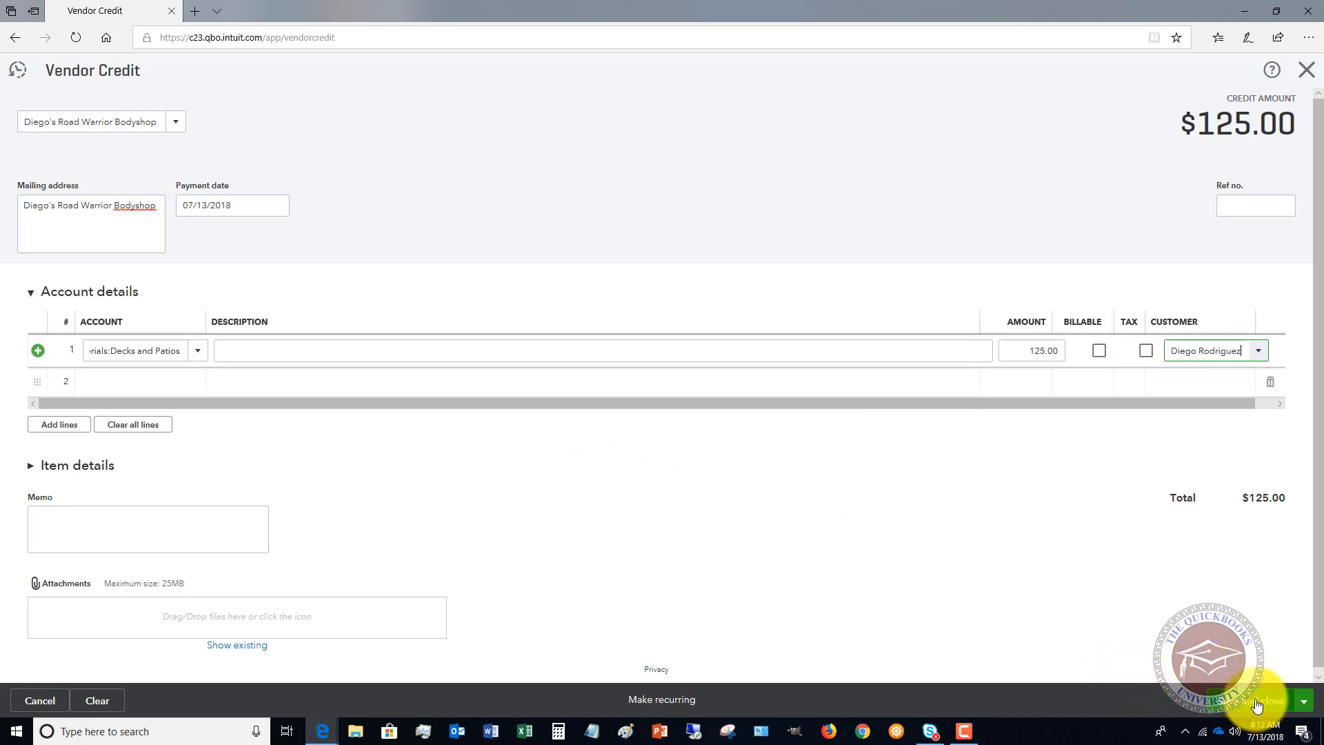
# Save and close the $125 vendor credit, then reopen the + Create menu.
pyautogui.click(1251, 700)
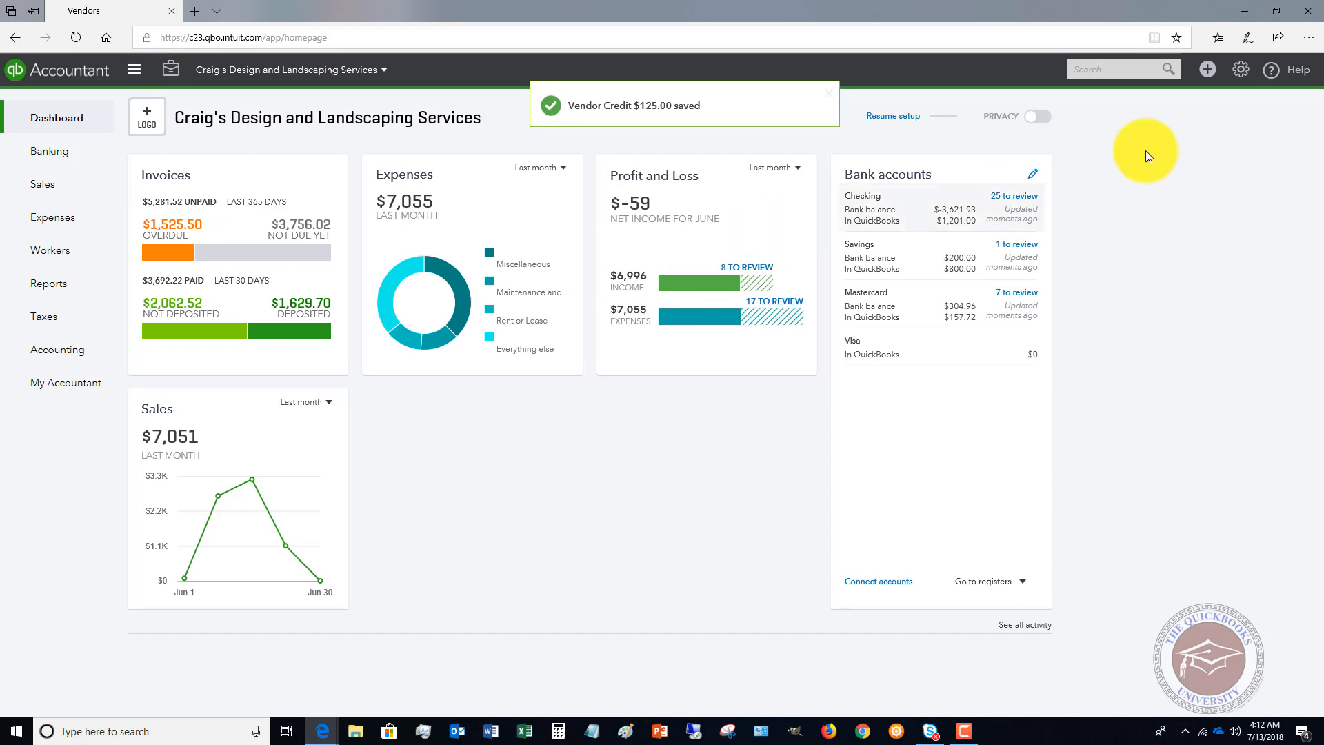
pyautogui.click(1206, 69)
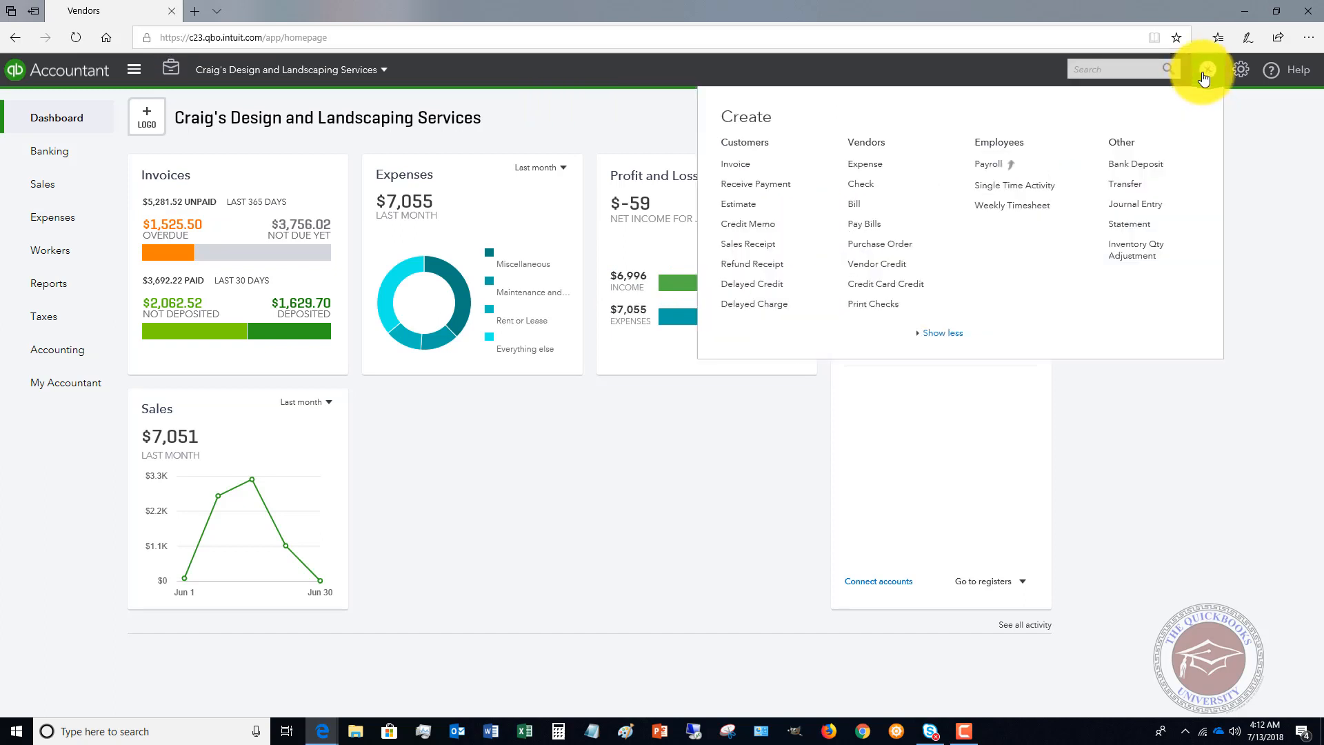
pyautogui.moveTo(881, 225)
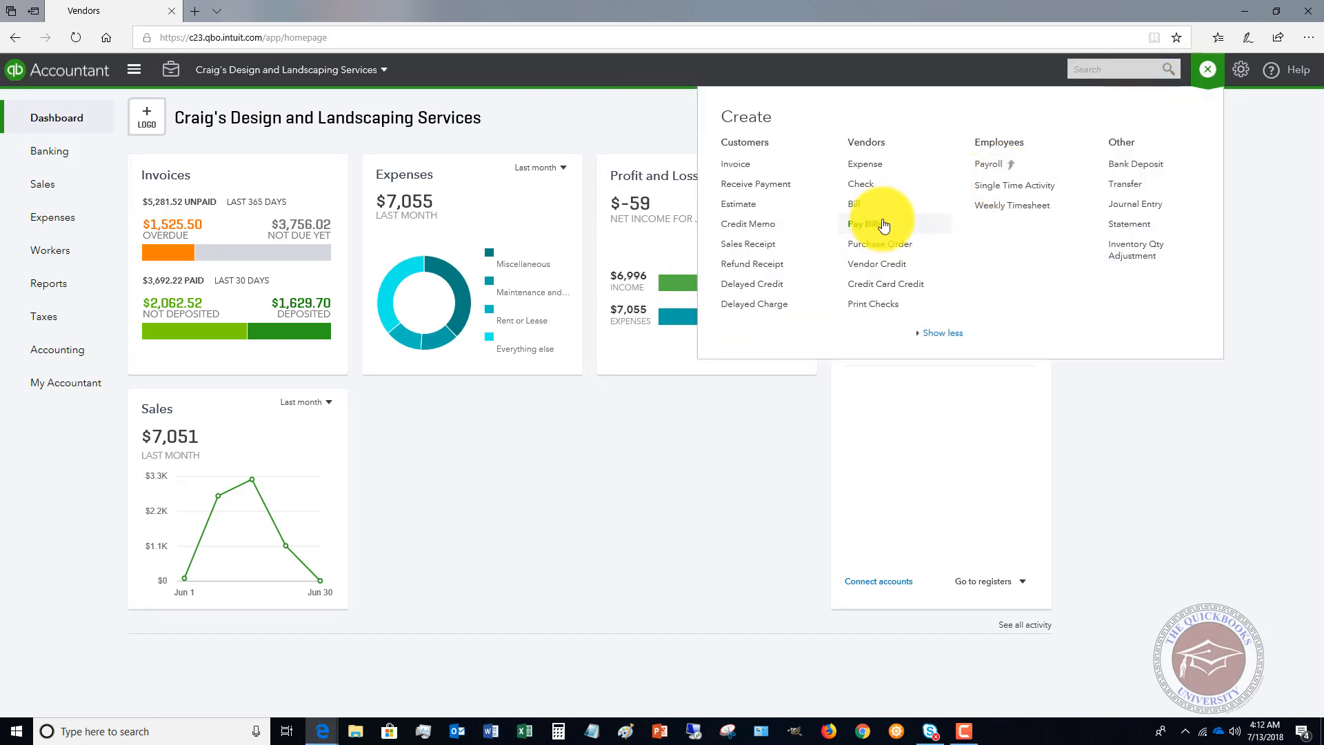
# In Pay Bills, select Diego's Road Warrior Bodyshop's $755 bill and pay $630 from Checking with the $125 credit applied.
pyautogui.click(863, 224)
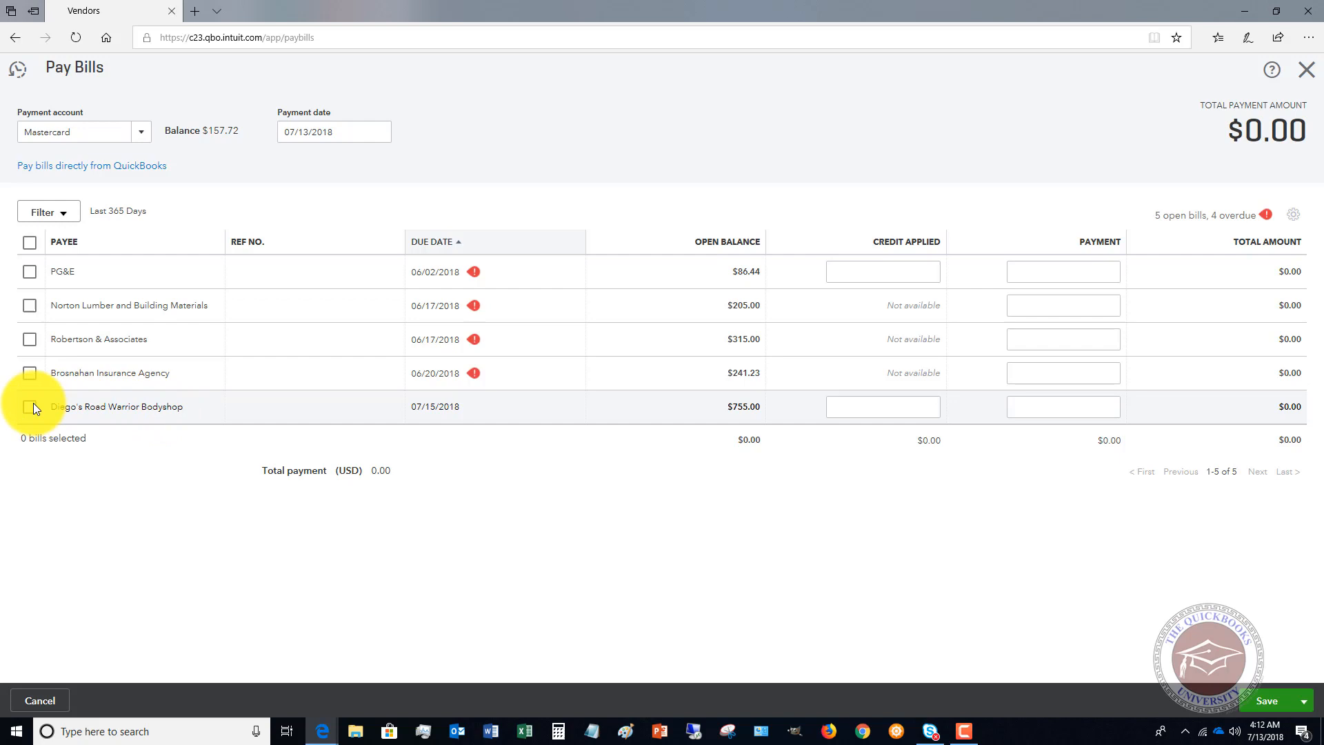
pyautogui.click(31, 406)
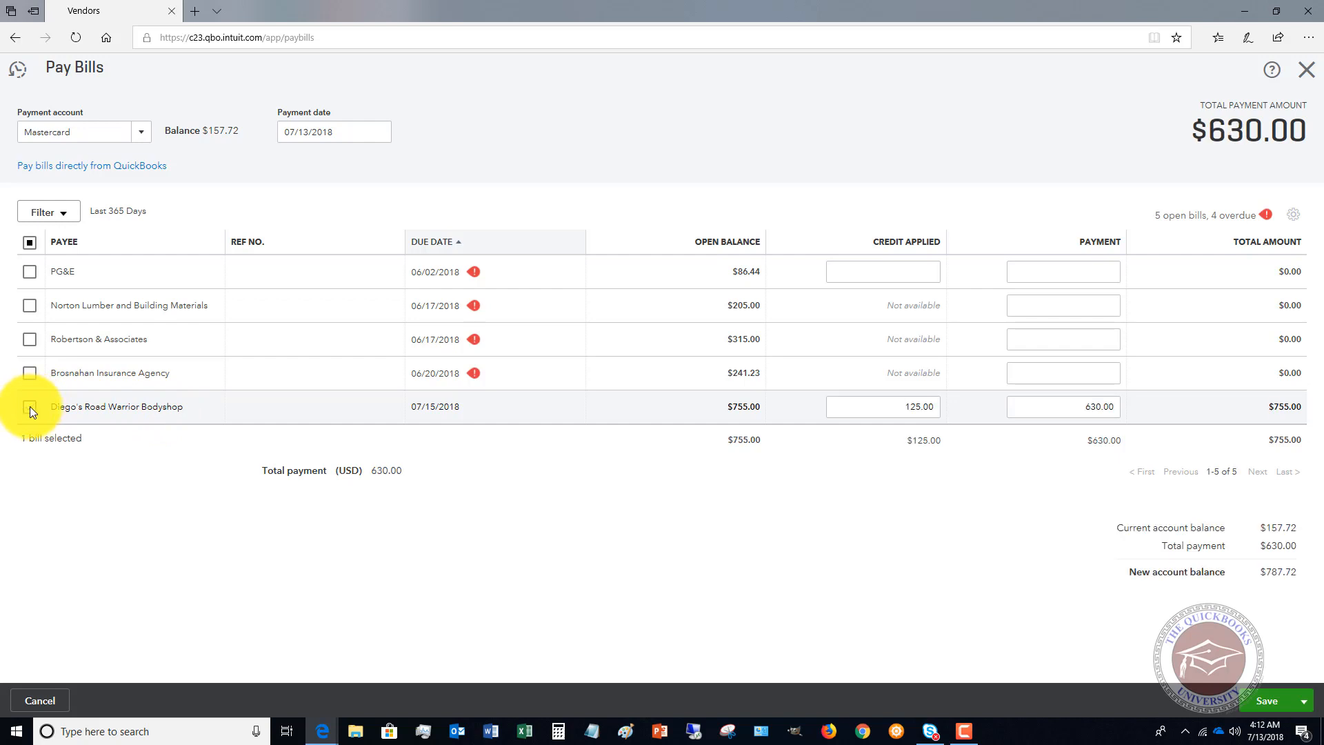
pyautogui.click(141, 132)
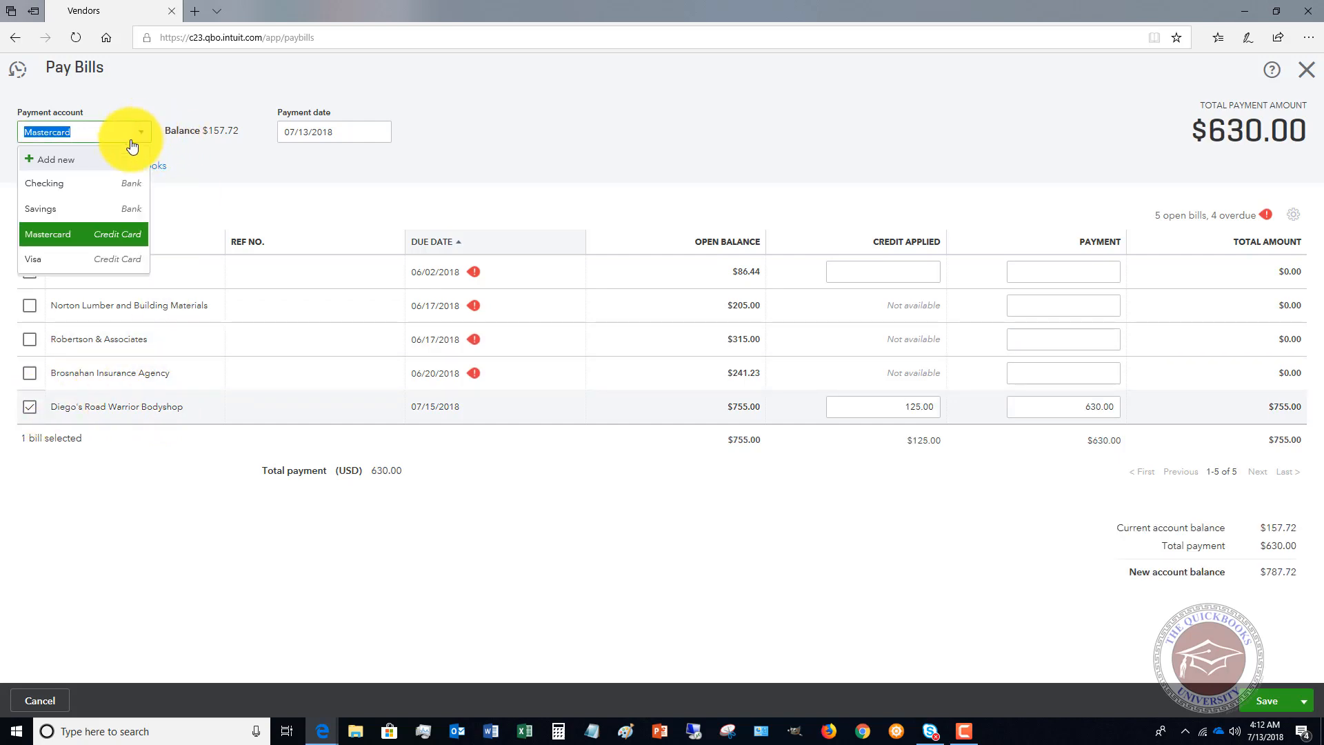
pyautogui.click(44, 184)
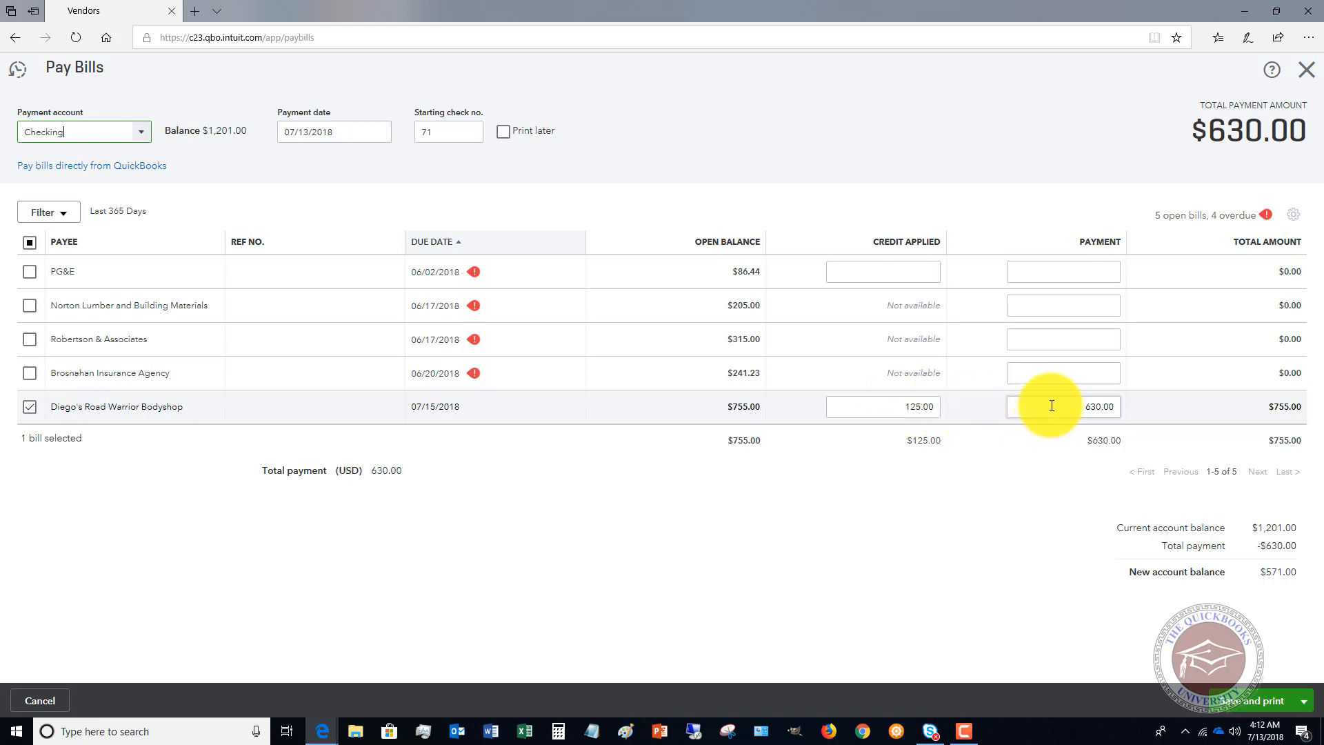
pyautogui.moveTo(1151, 533)
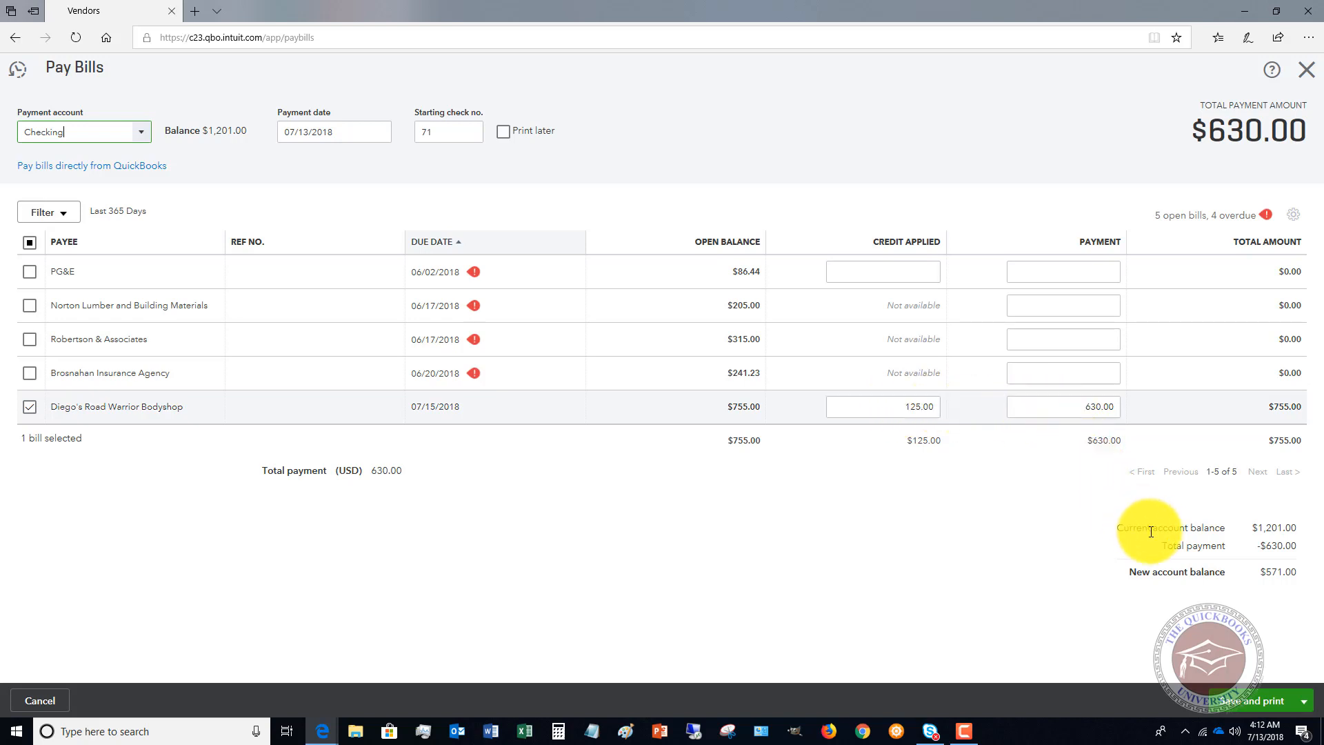
pyautogui.moveTo(1255, 530)
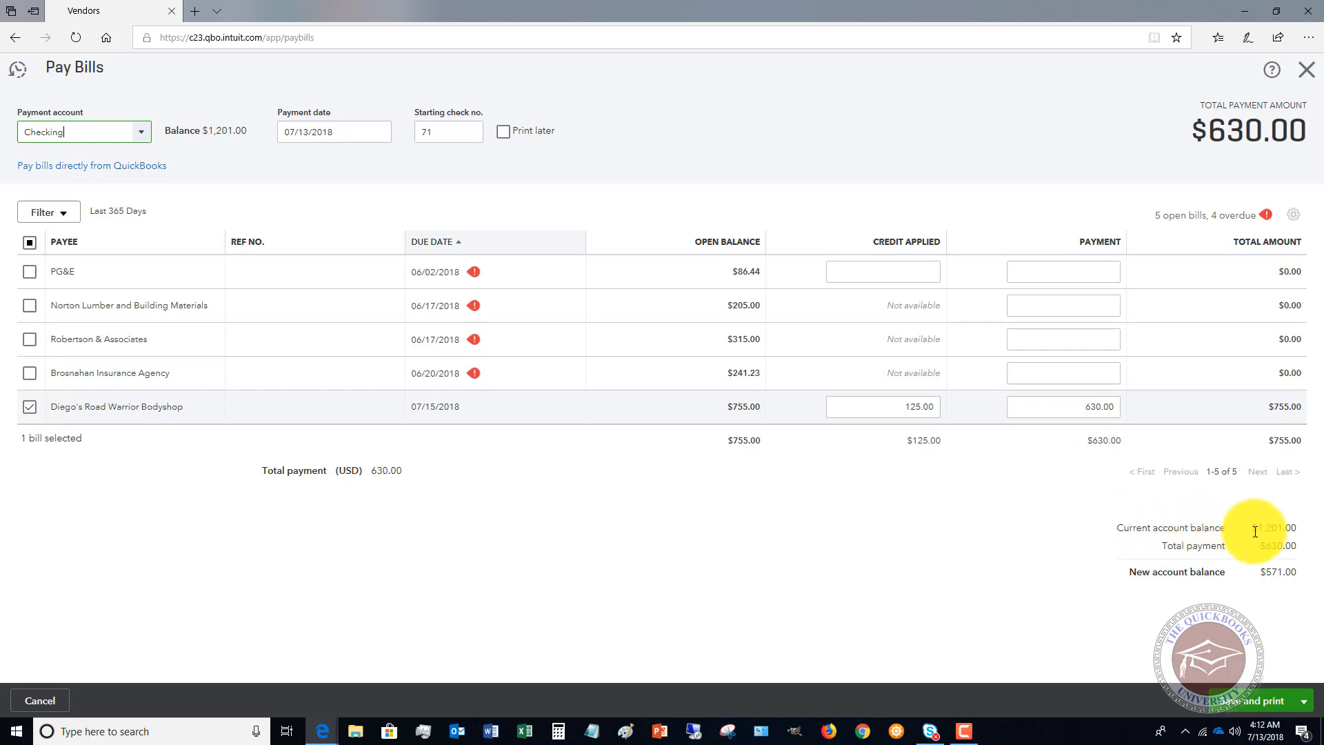
pyautogui.moveTo(1255, 575)
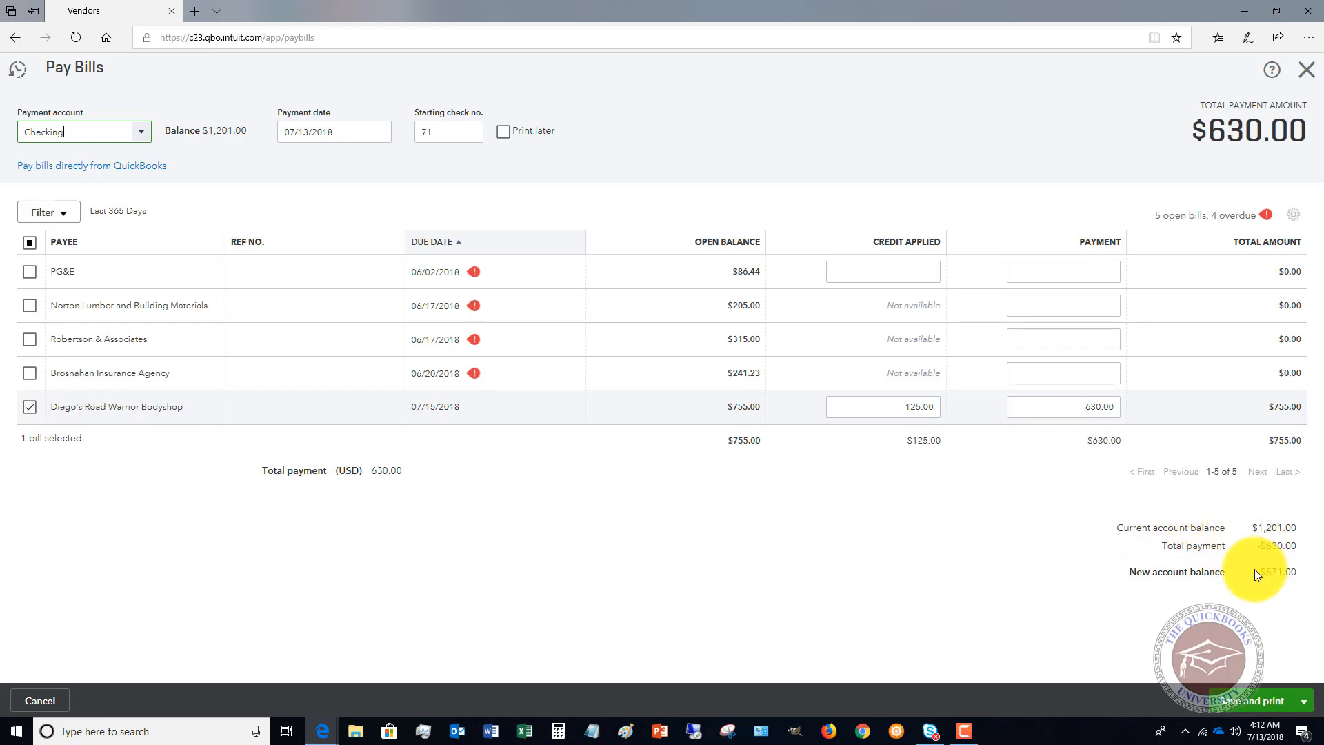
pyautogui.moveTo(1250, 582)
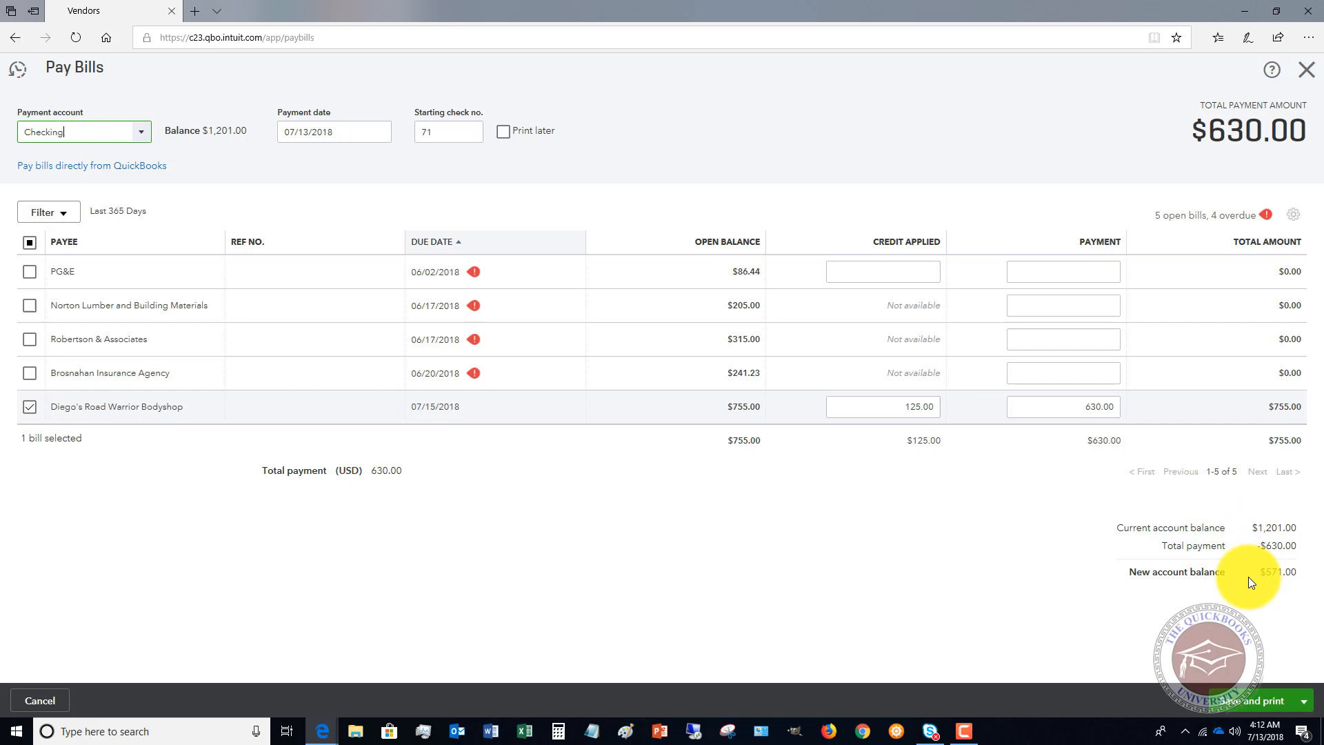
pyautogui.moveTo(1247, 585)
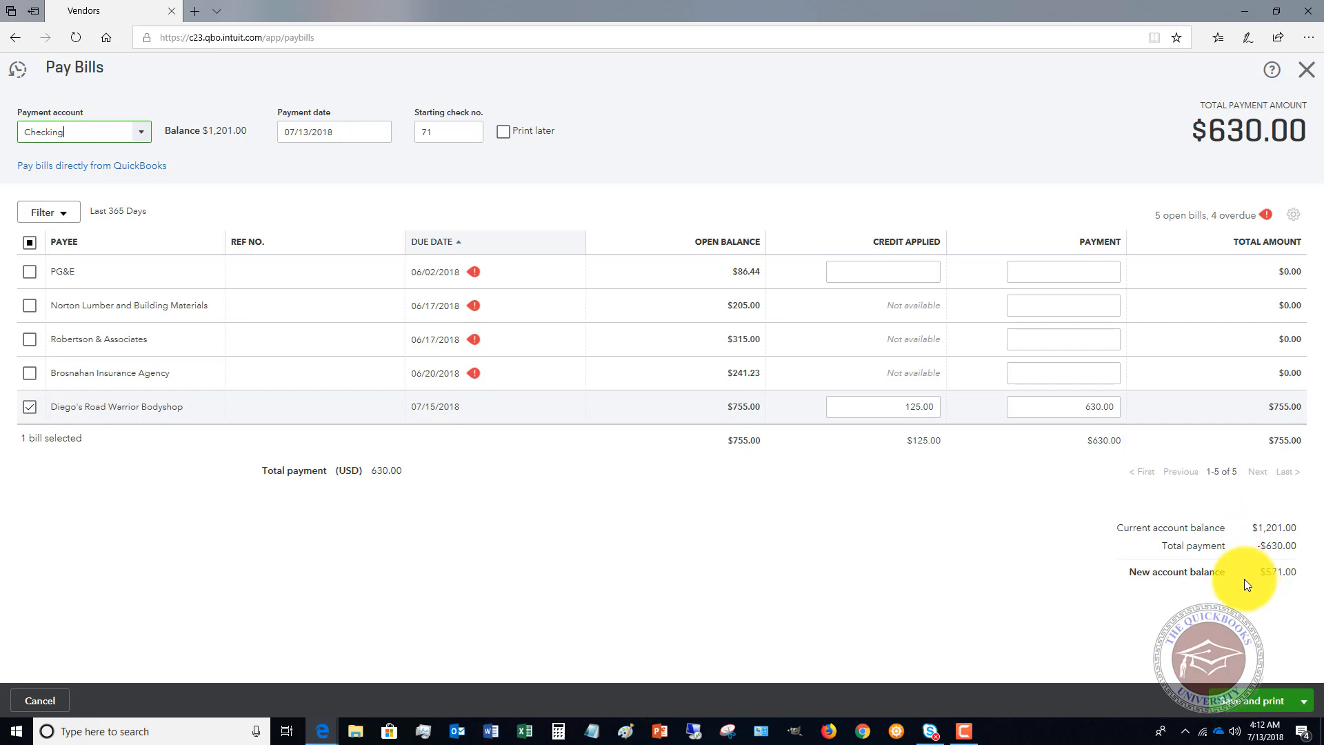
pyautogui.moveTo(1005, 542)
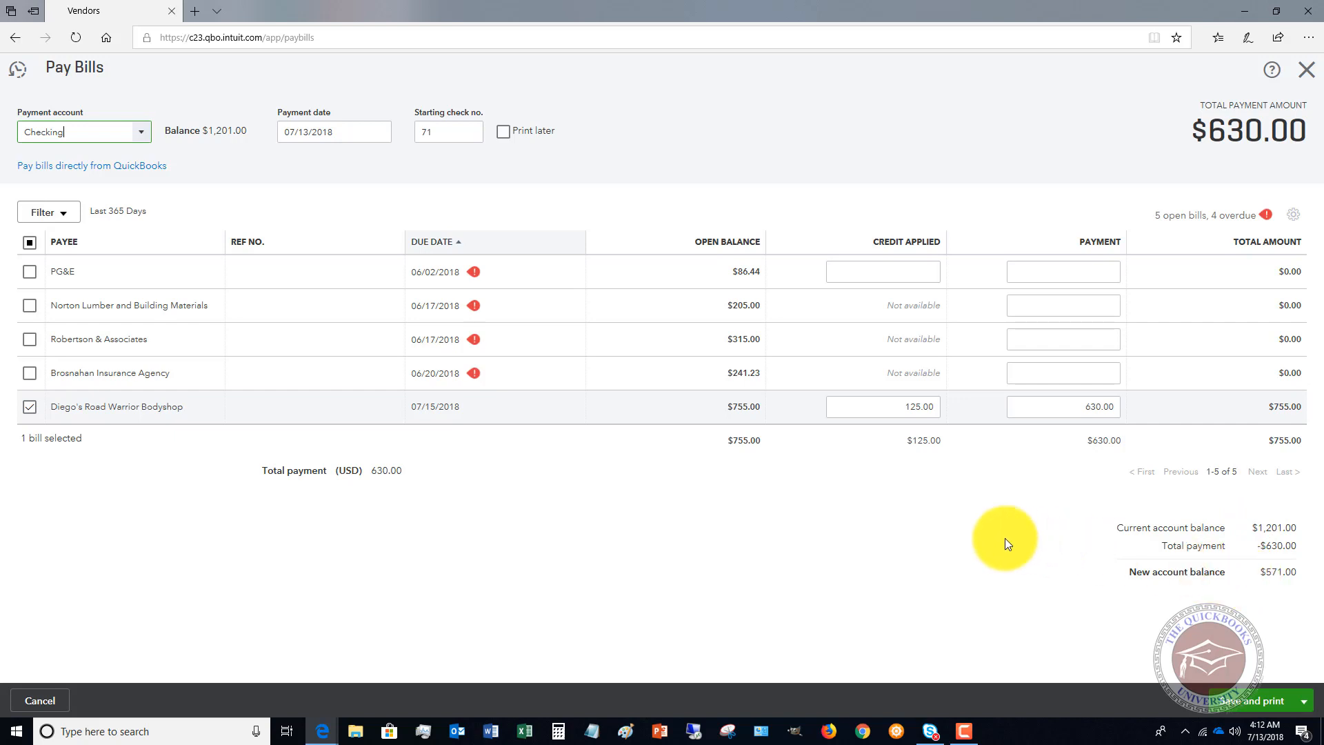